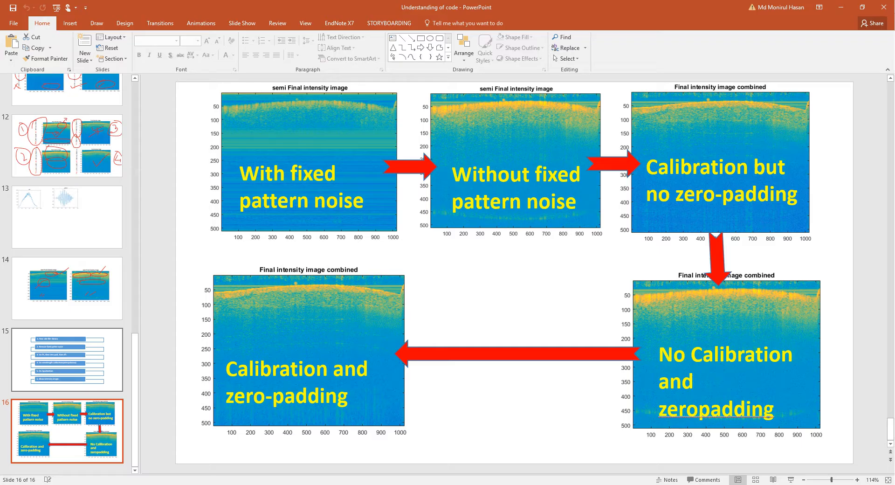
Step: Return from slide 15 to slide 16 and bring up the Draw tab's inking pens
{"action": "left_click", "coordinate": [66, 359]}
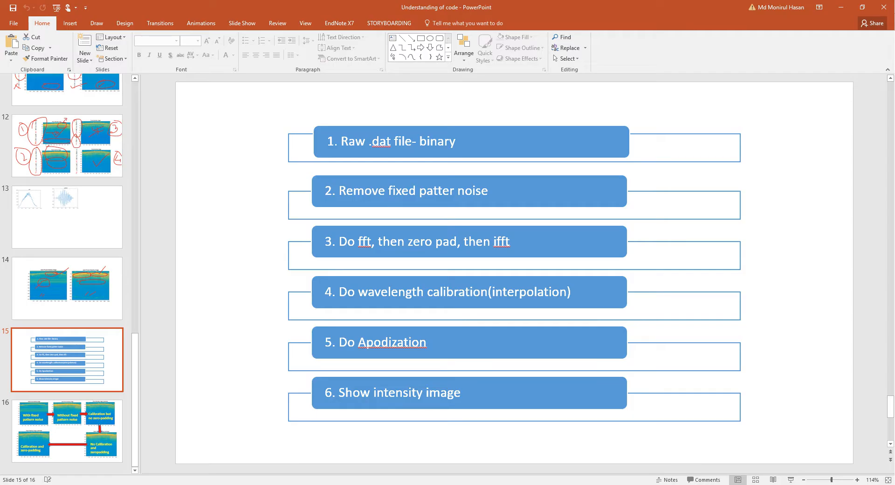
{"action": "left_click", "coordinate": [66, 431]}
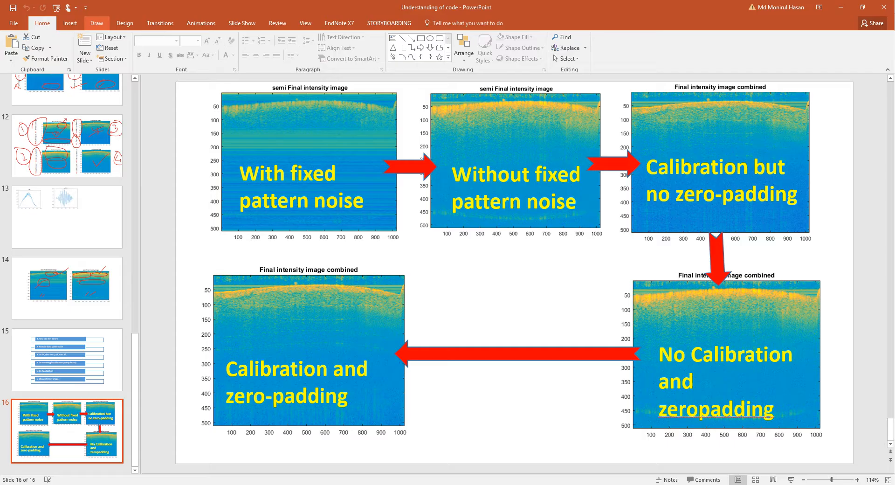
{"action": "left_click", "coordinate": [96, 23]}
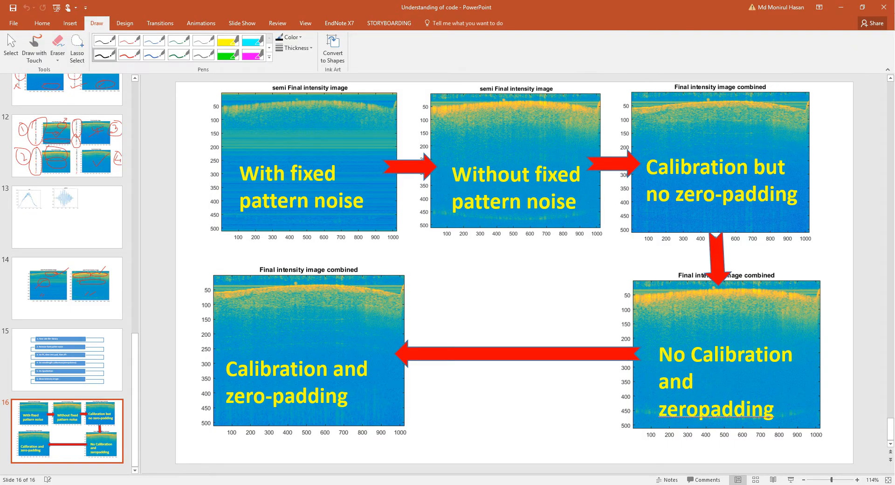
{"action": "left_click", "coordinate": [69, 23]}
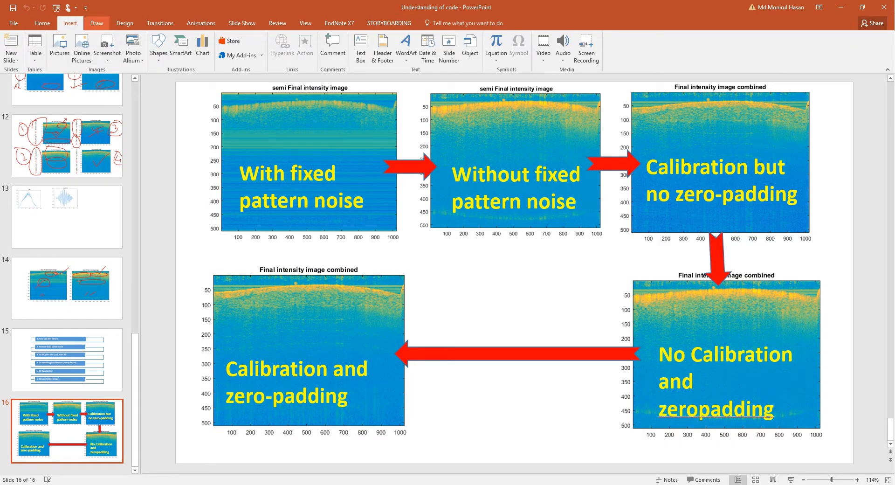
{"action": "left_click", "coordinate": [97, 23]}
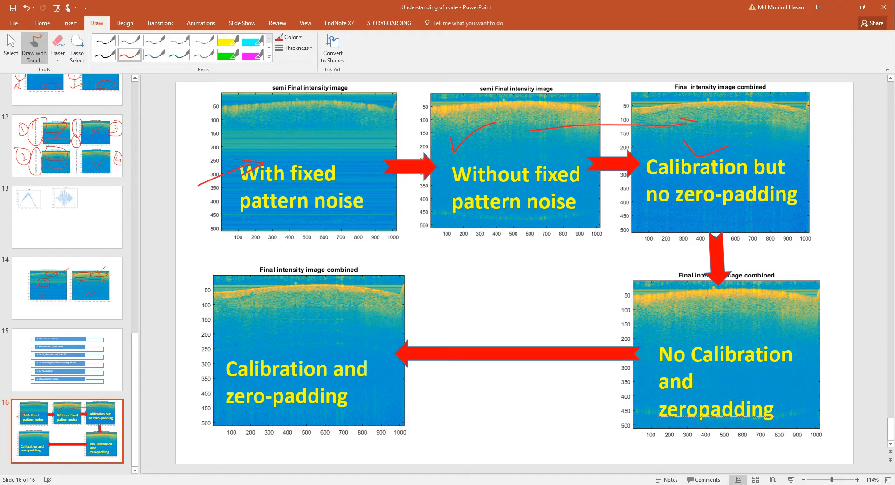
Step: Circle the bright upper band in red and draw a red line beneath the middle image
{"action": "left_click_drag", "start_coordinate": [494, 97], "coordinate": [576, 123]}
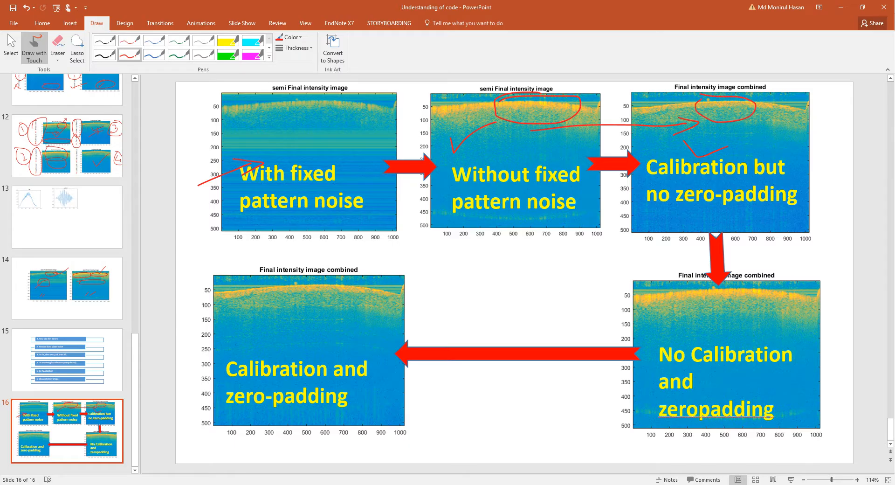
{"action": "left_click_drag", "start_coordinate": [528, 228], "coordinate": [582, 269]}
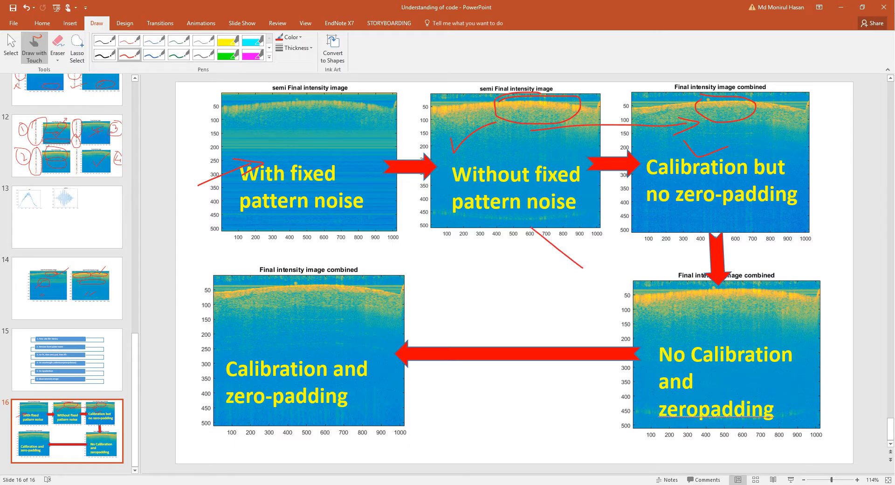